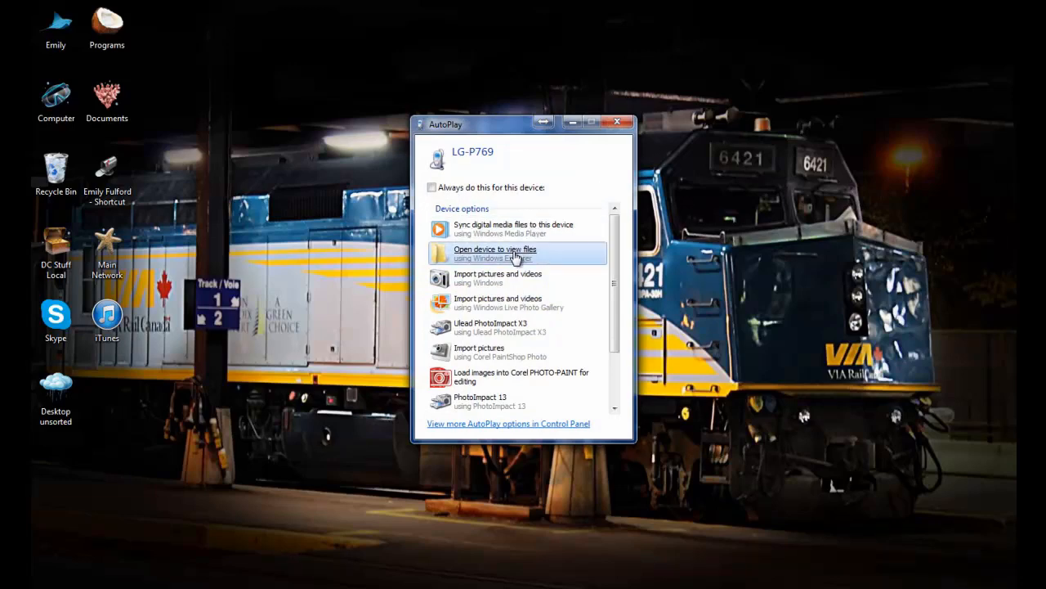
# Browse the phone via AutoPlay into Internal storage > DCIM > Camera with its two MP4 clips.
pyautogui.click(493, 254)
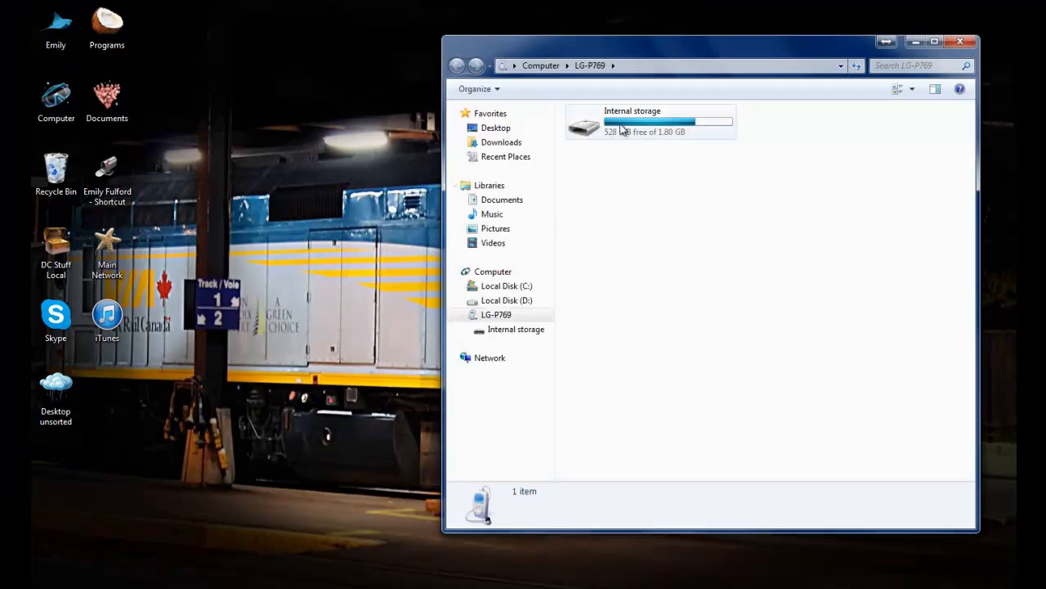
pyautogui.doubleClick(651, 122)
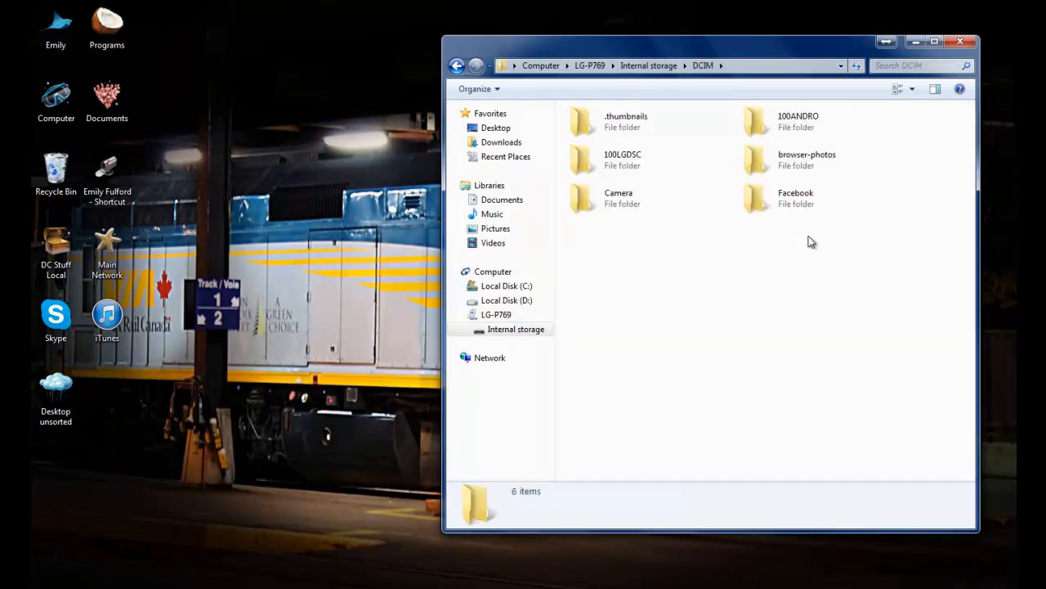
pyautogui.doubleClick(618, 197)
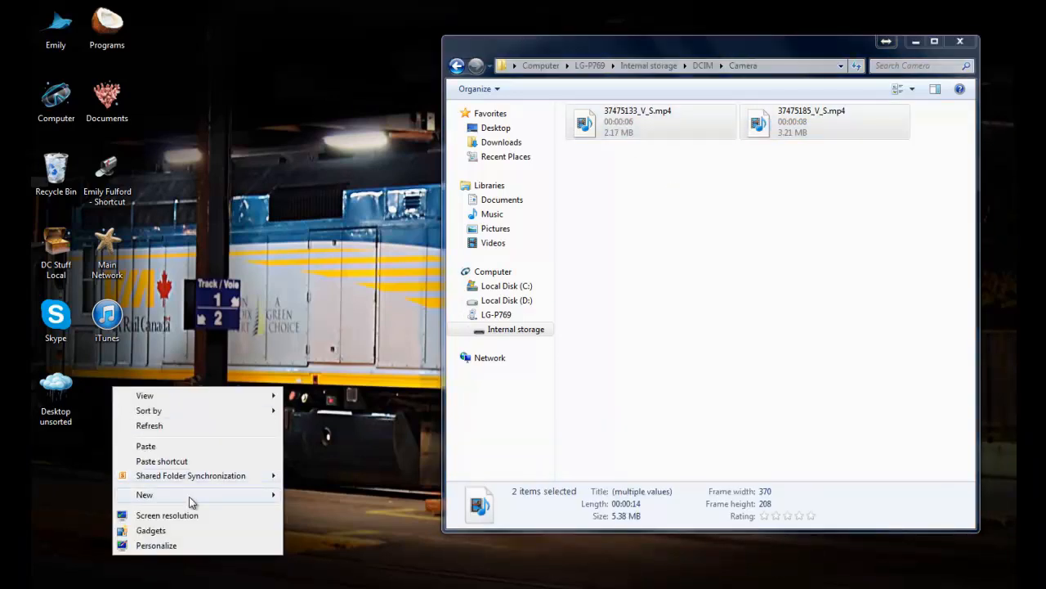
# Create a new desktop folder named Video Project for the copied MP4 clips.
pyautogui.click(144, 494)
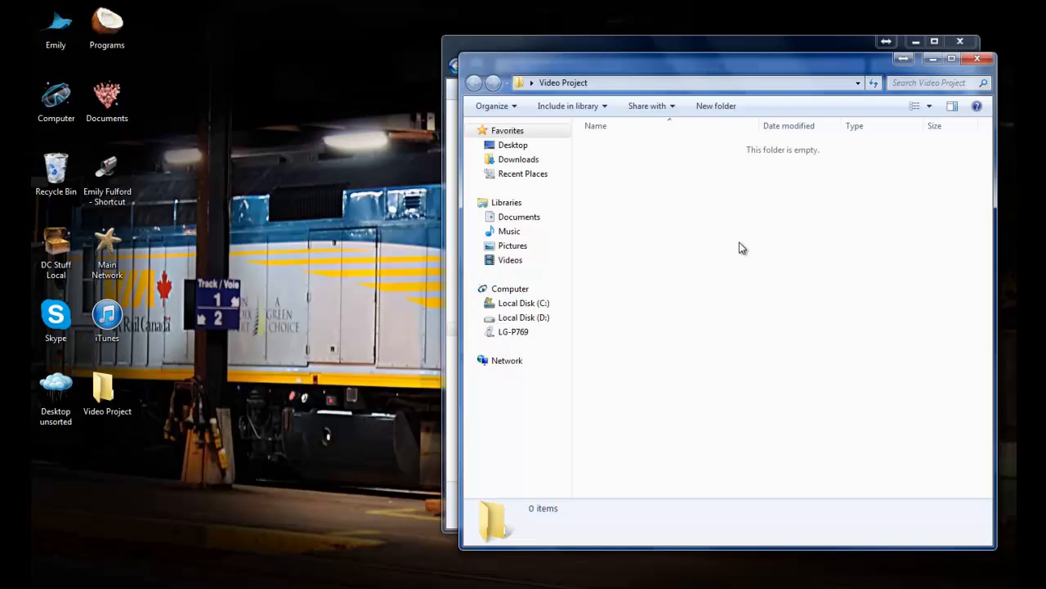
pyautogui.moveTo(777, 342)
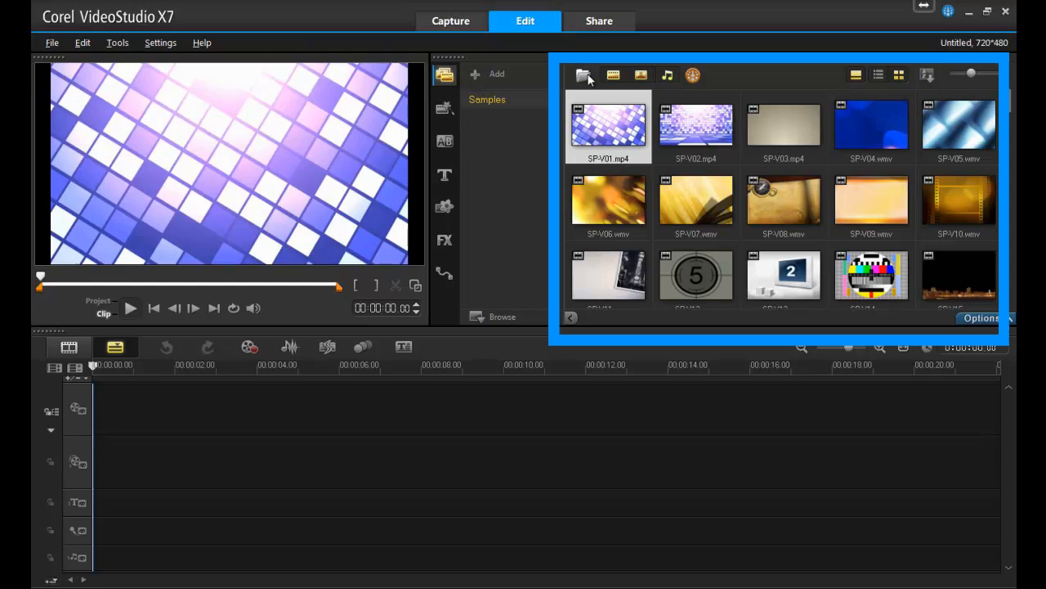
pyautogui.moveTo(583, 75)
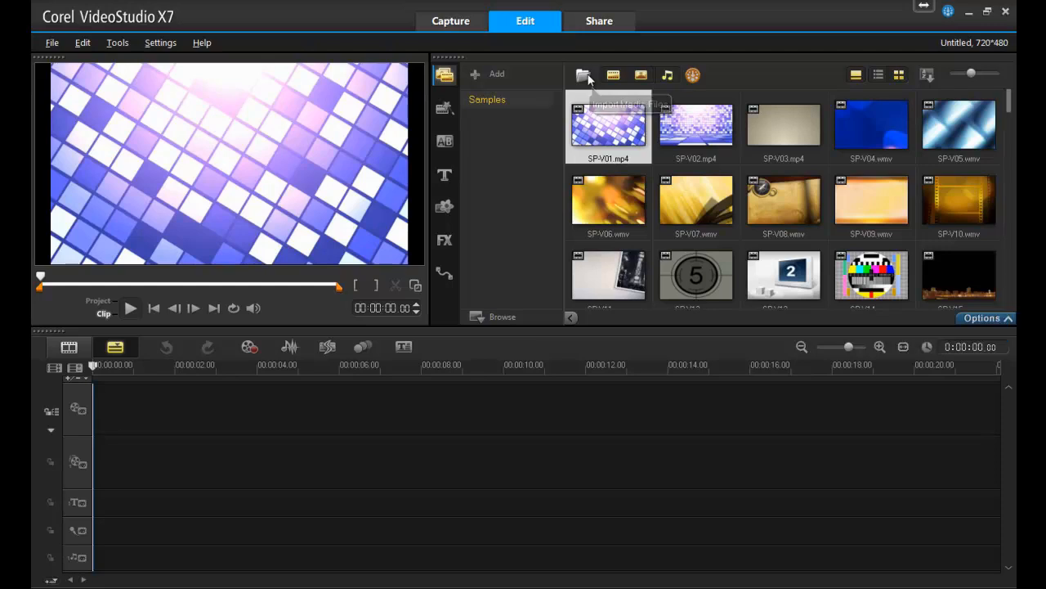
# Import both MP4 clips from Desktop > Video Project into the library via Import Media Files.
pyautogui.click(582, 76)
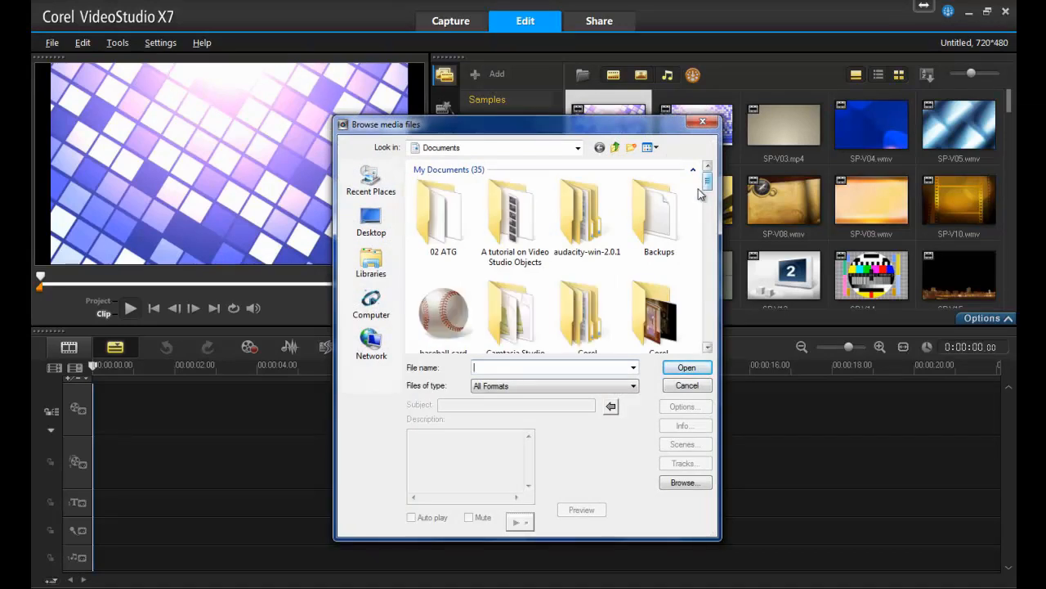
pyautogui.click(371, 221)
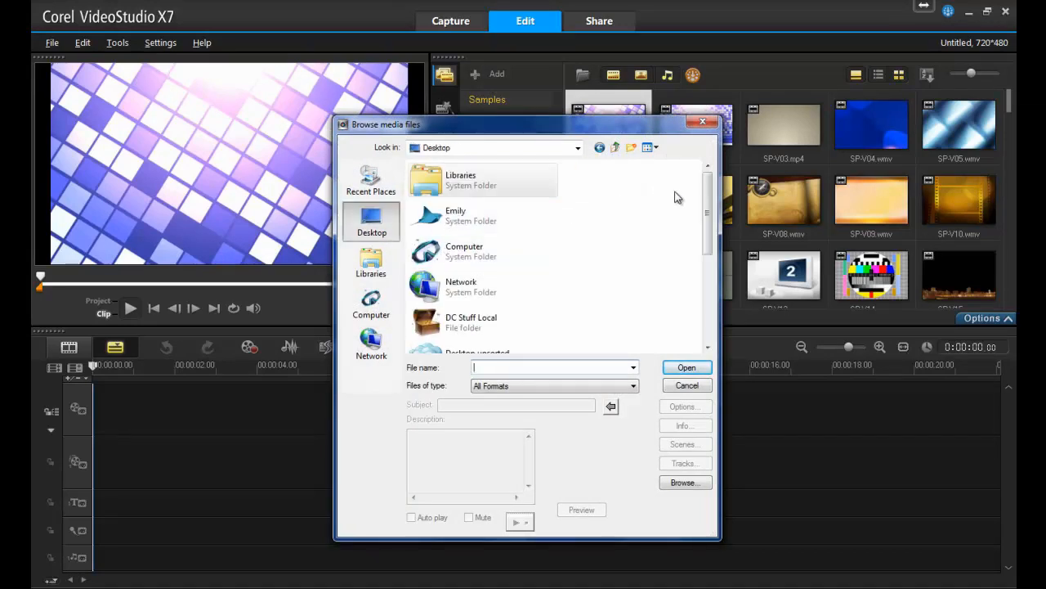
pyautogui.scroll(-3)
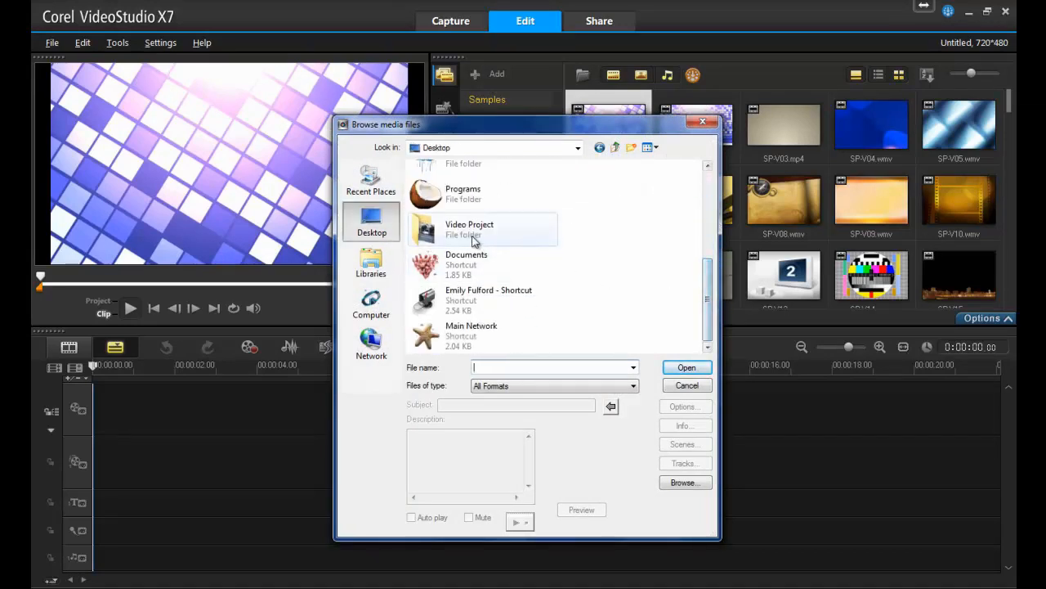
pyautogui.doubleClick(469, 229)
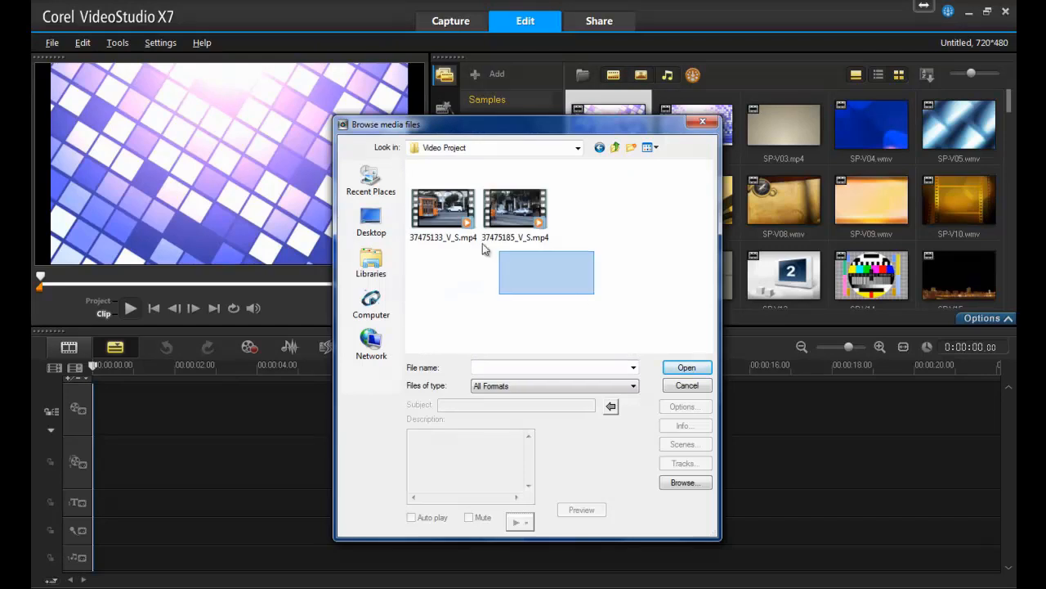
pyautogui.click(515, 209)
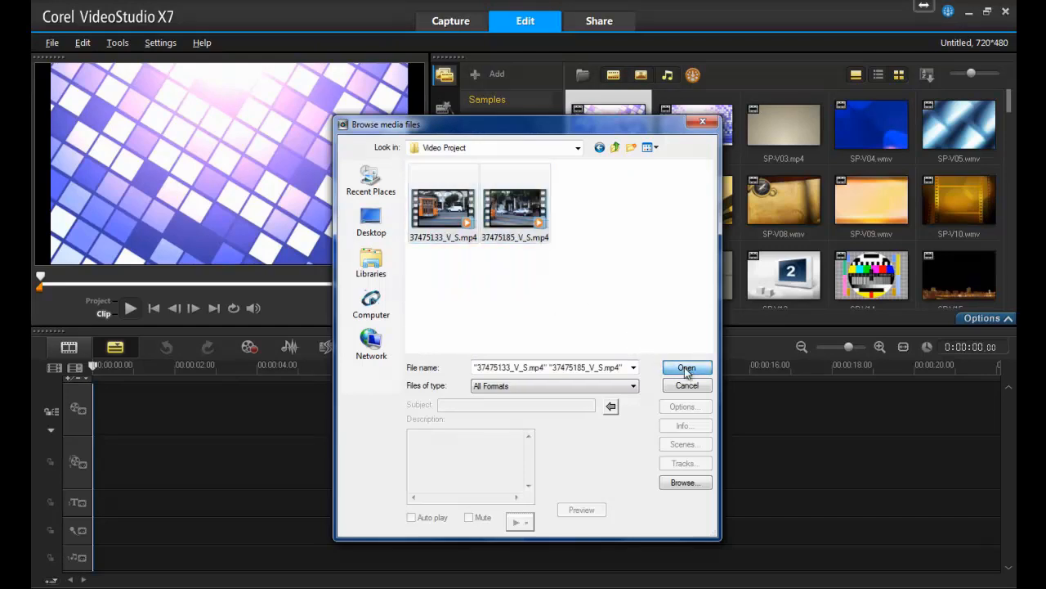
pyautogui.click(687, 366)
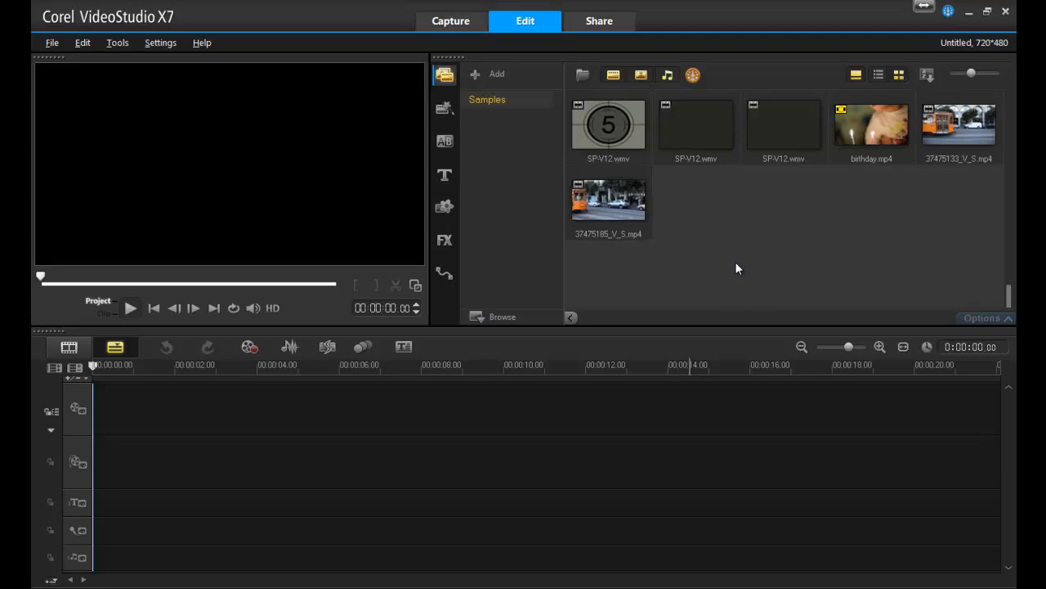
pyautogui.click(451, 20)
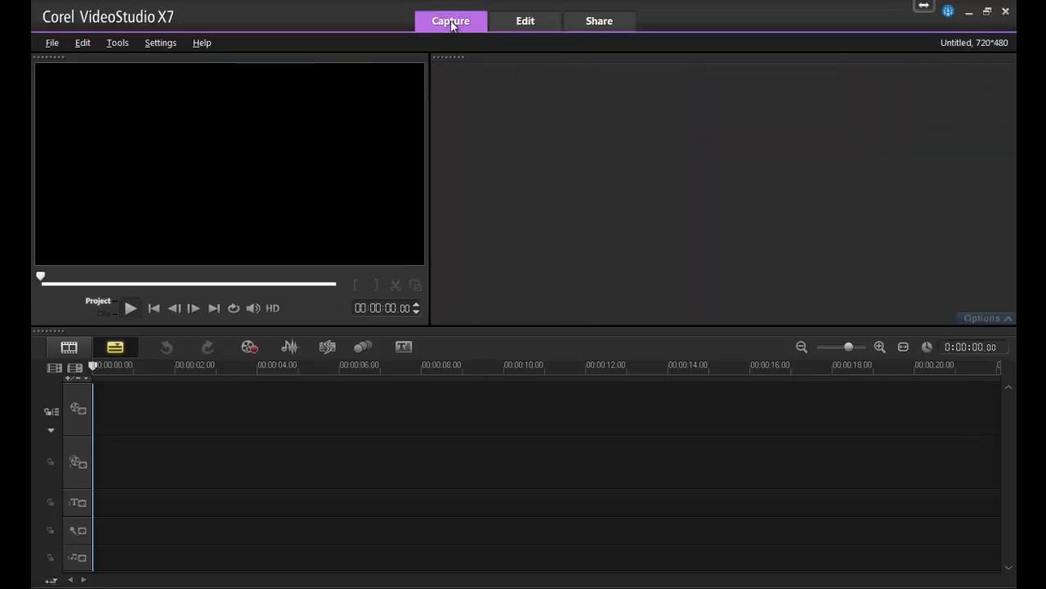
# Show the Capture workspace and review its capture and Import from Digital Media options.
pyautogui.click(451, 20)
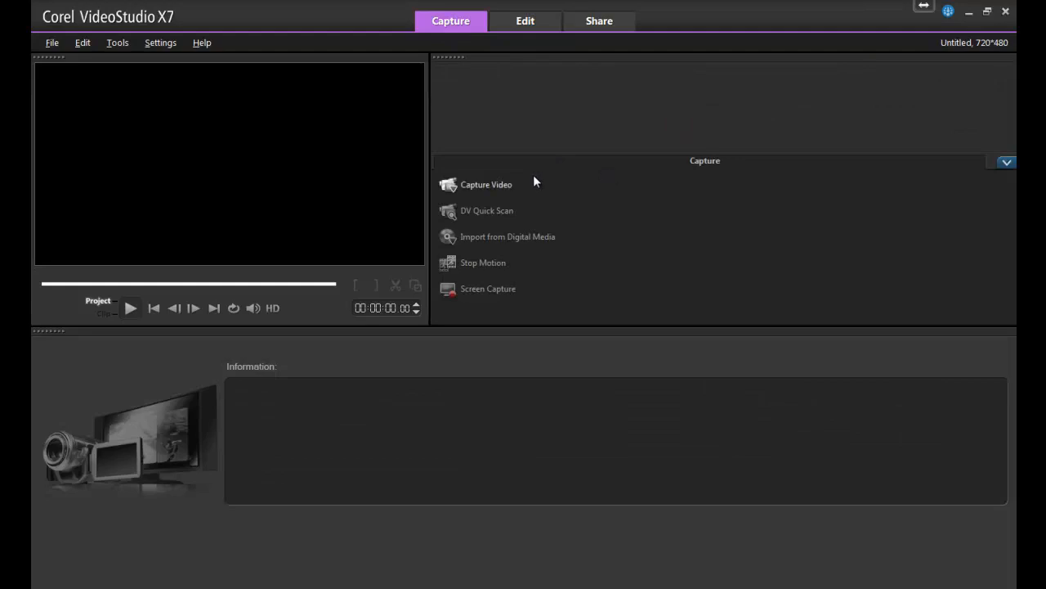
pyautogui.click(486, 184)
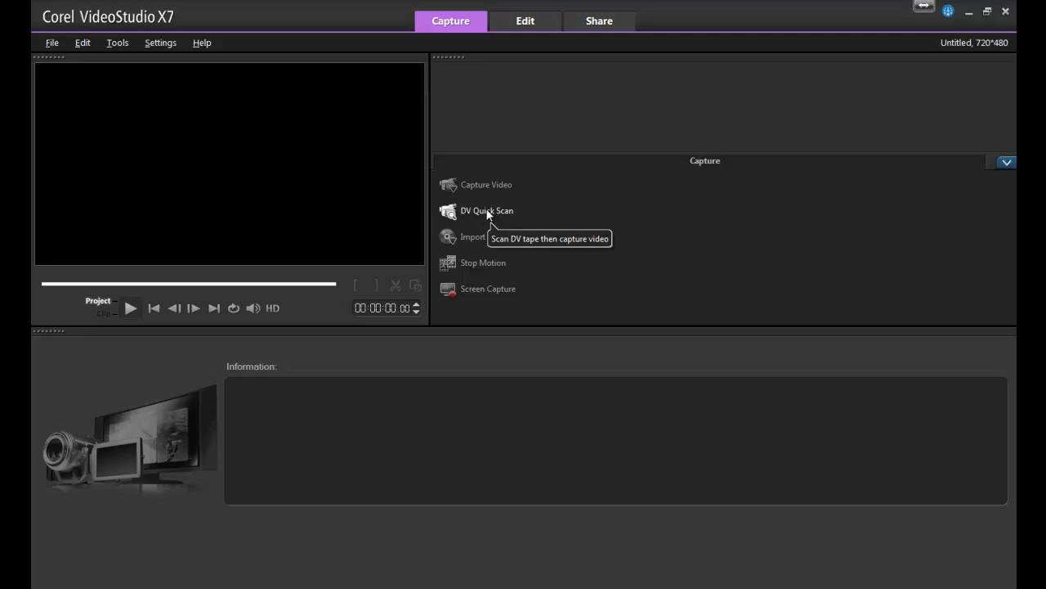
pyautogui.moveTo(487, 239)
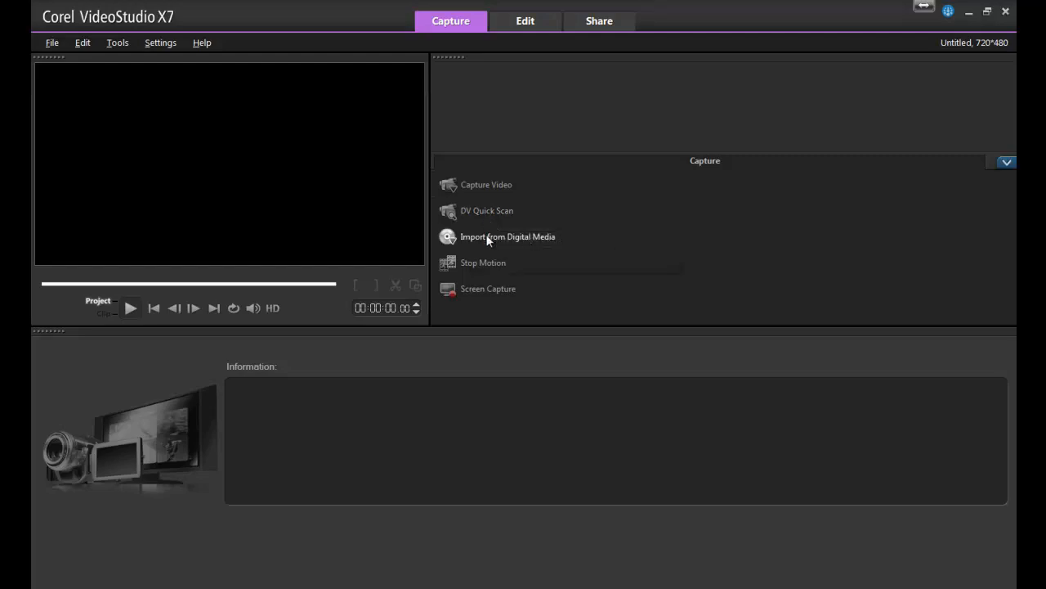
pyautogui.moveTo(507, 235)
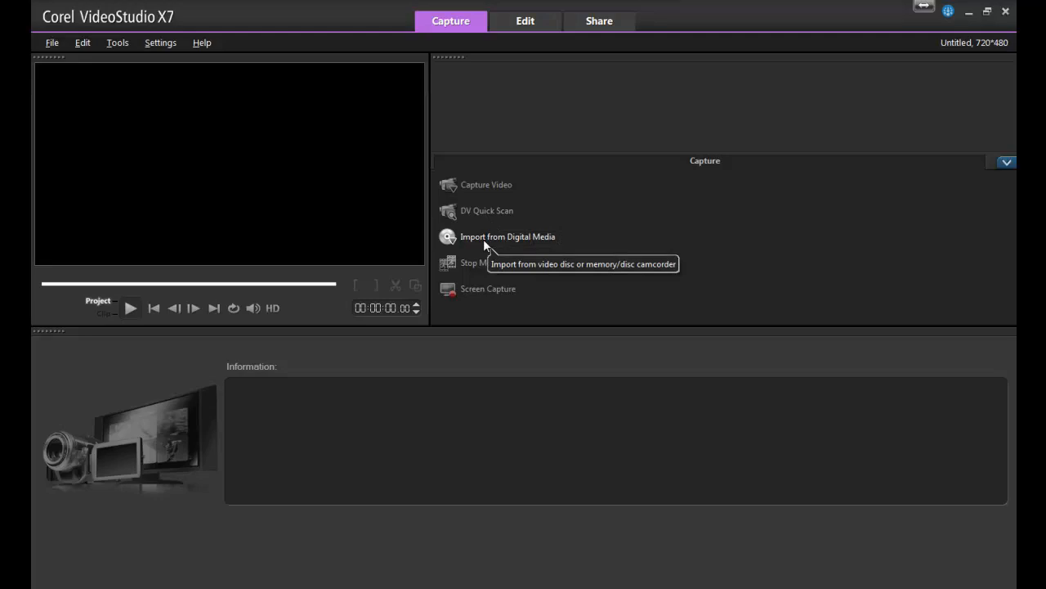
pyautogui.moveTo(527, 19)
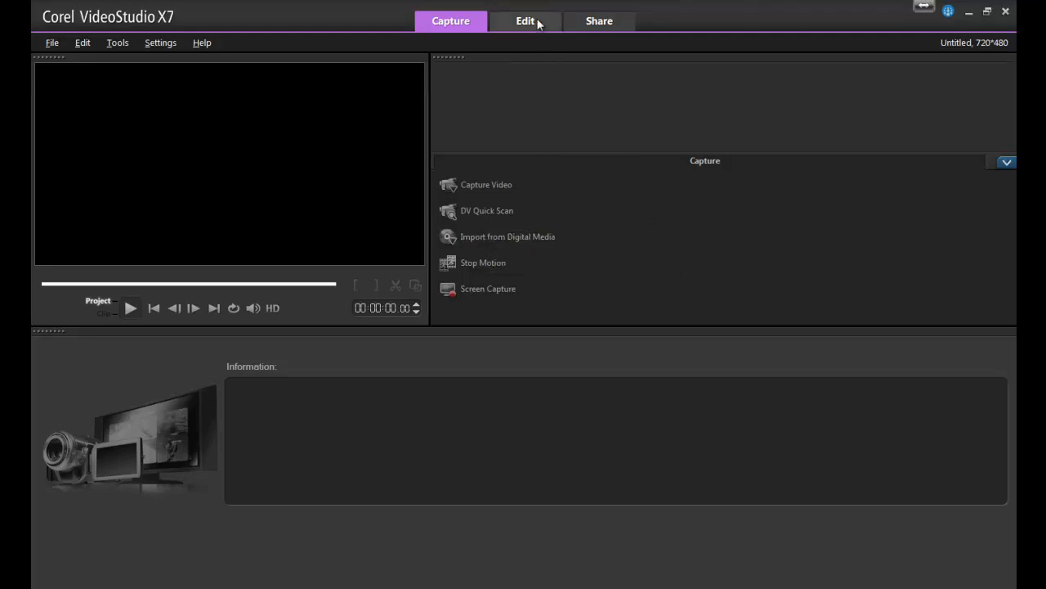
# Return to the Edit workspace and play, then pause, the imported trolley clip in the preview.
pyautogui.click(525, 19)
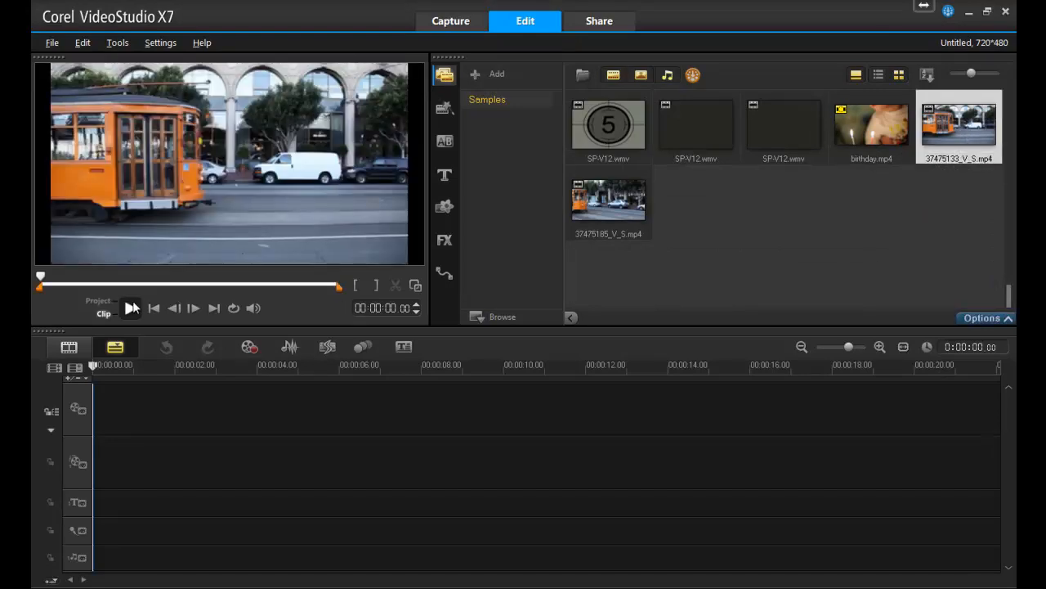
pyautogui.click(130, 307)
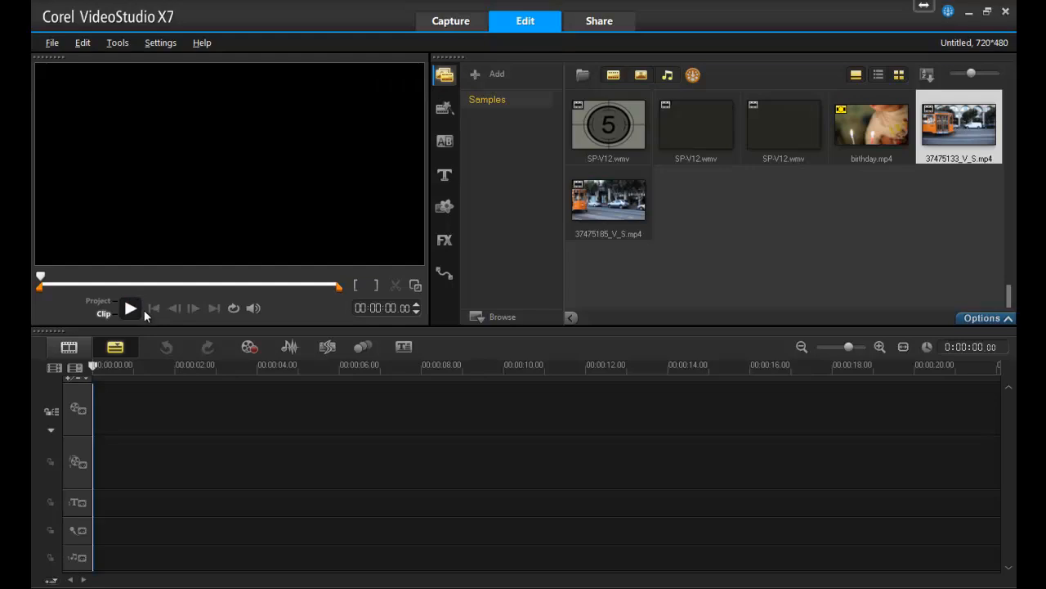
pyautogui.click(130, 307)
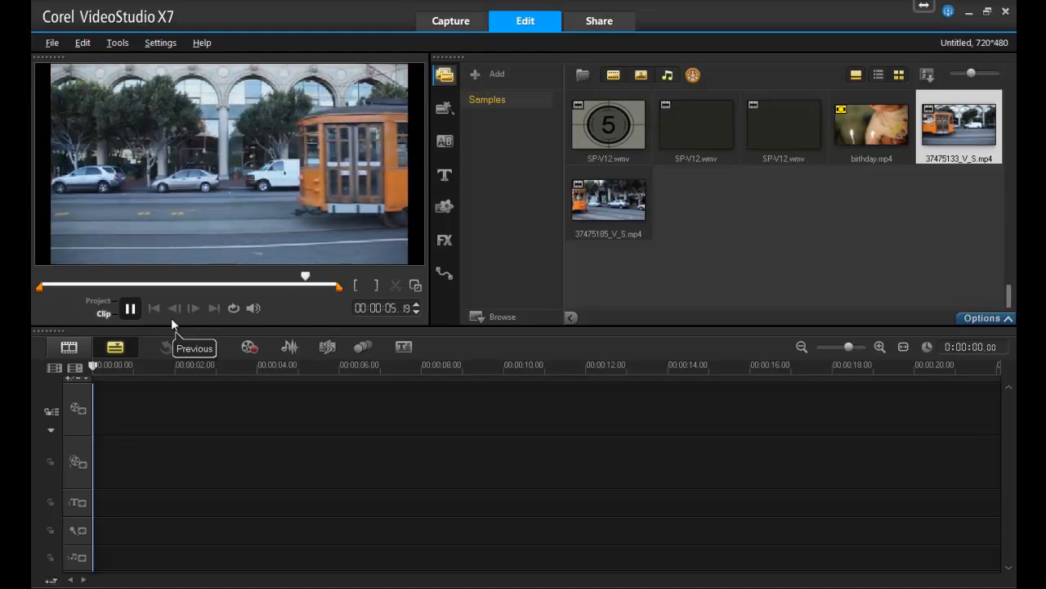
pyautogui.click(130, 307)
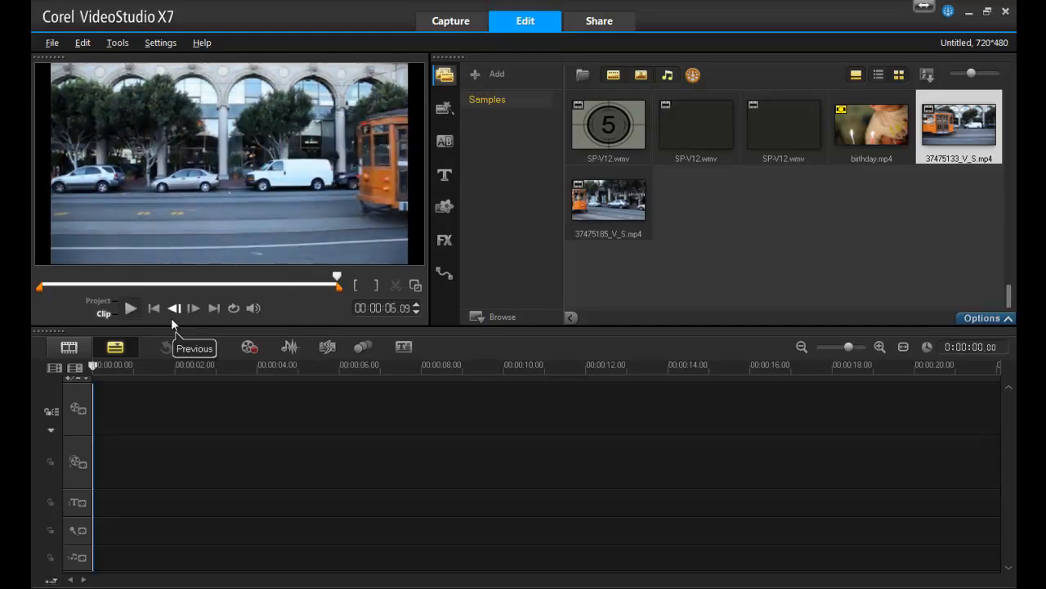